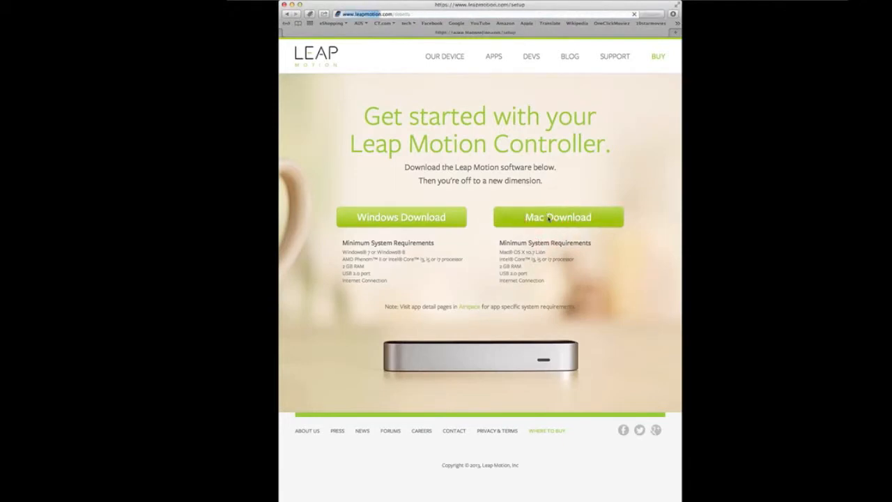
Download the Mac version of the Leap Motion software from leapmotion.com/setup
left_click(558, 217)
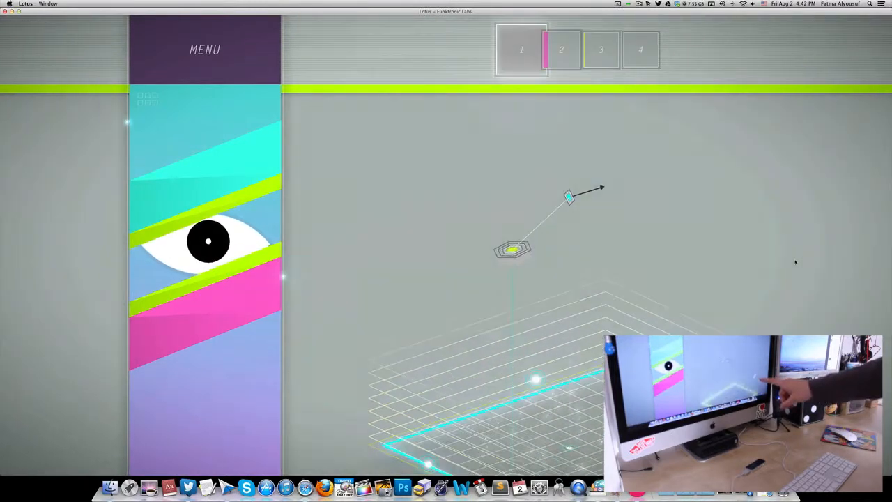
Leave the Lotus demo and bring up the Airspace Store home page
left_click(522, 49)
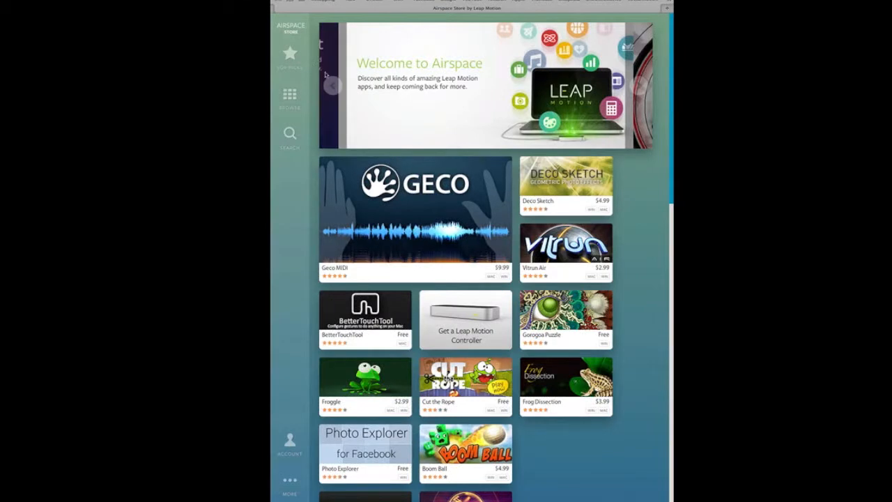
Browse to All Mac Apps, scroll the list, then open and dismiss the support links
left_click(289, 53)
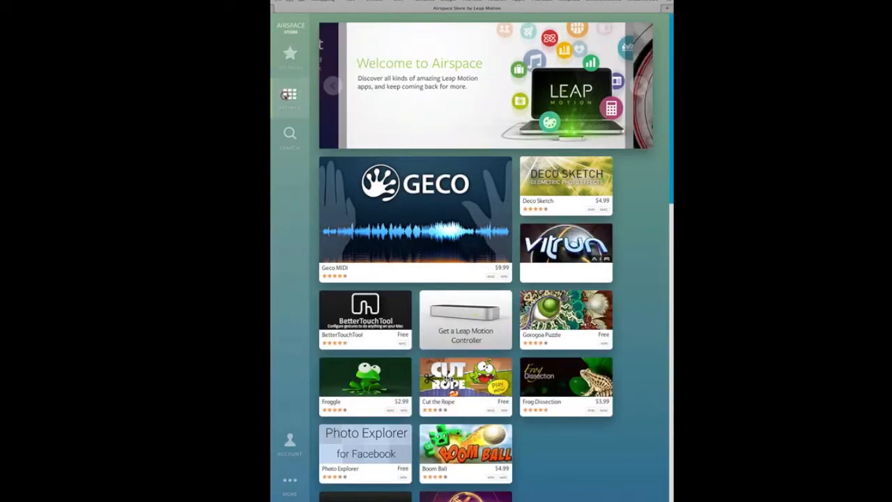
left_click(289, 94)
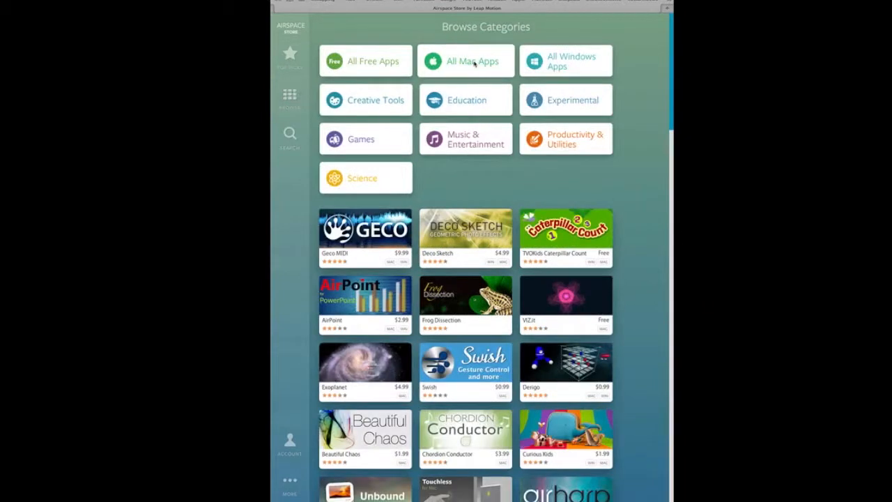
left_click(465, 61)
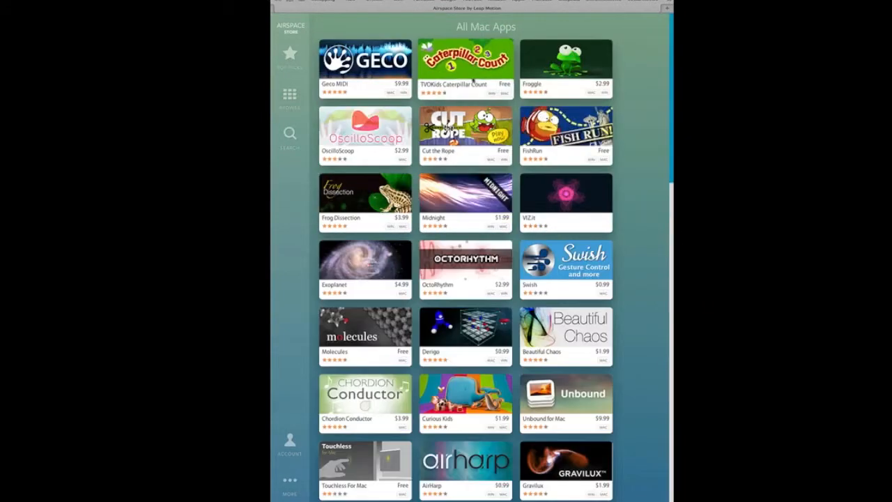
scroll("down", 3)
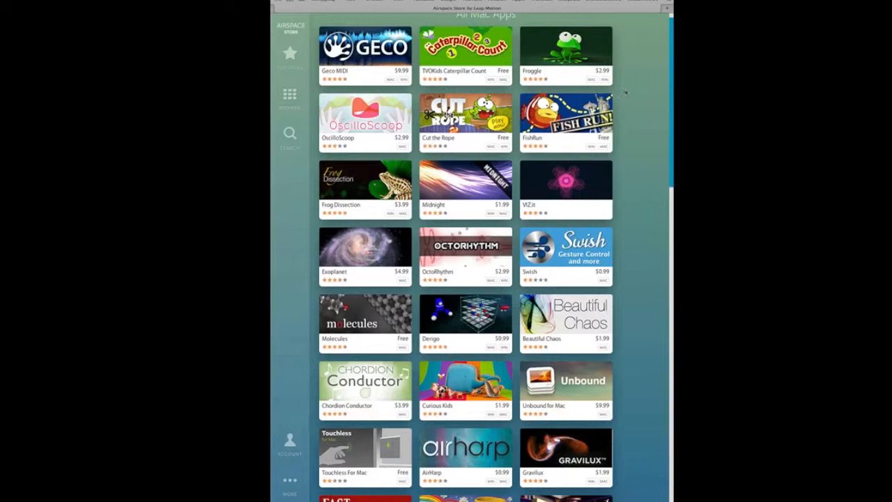
scroll("down", 3)
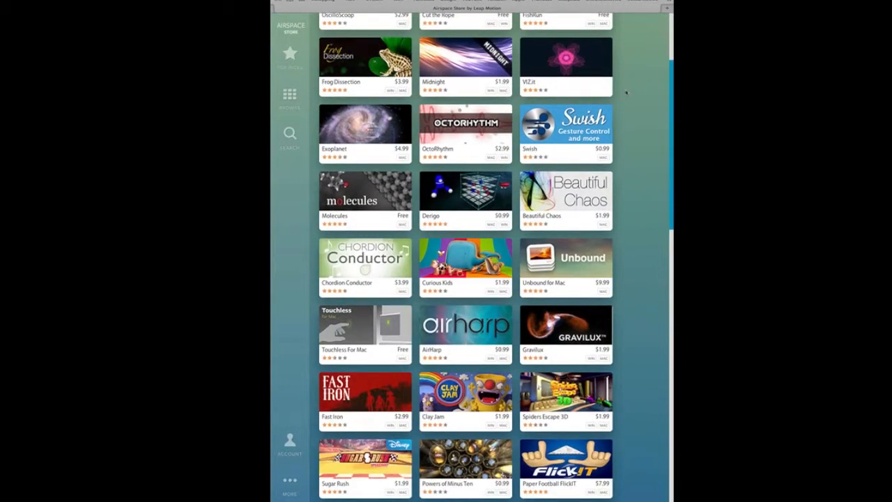
scroll("down", 3)
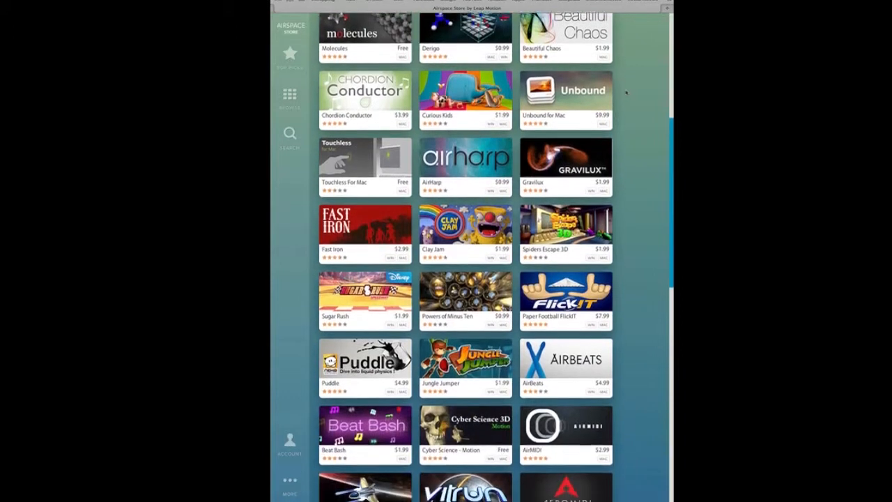
scroll("down", 3)
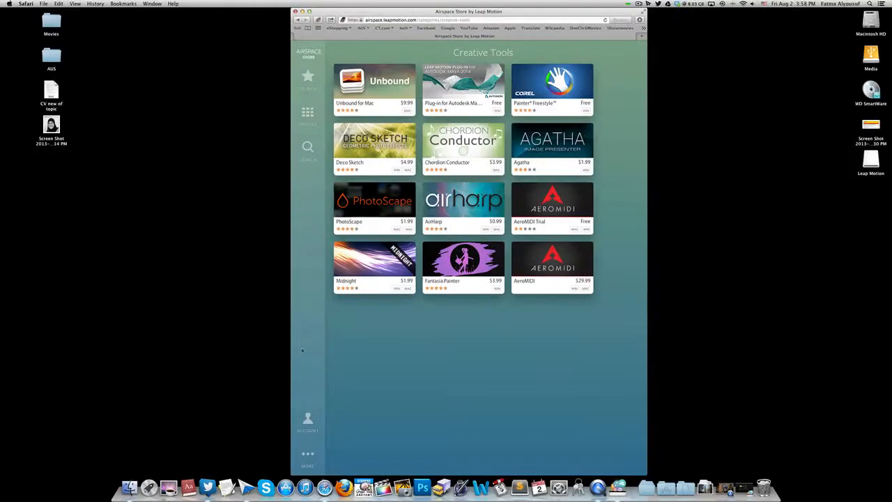
left_click(307, 453)
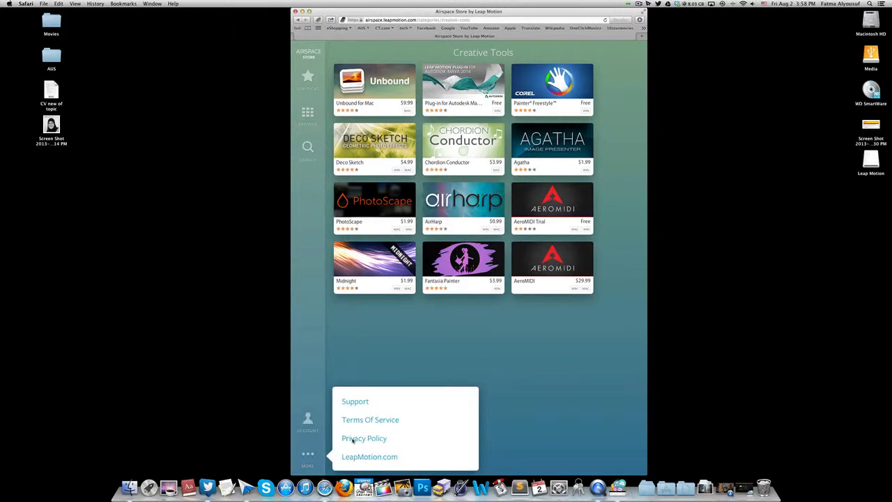
left_click(440, 318)
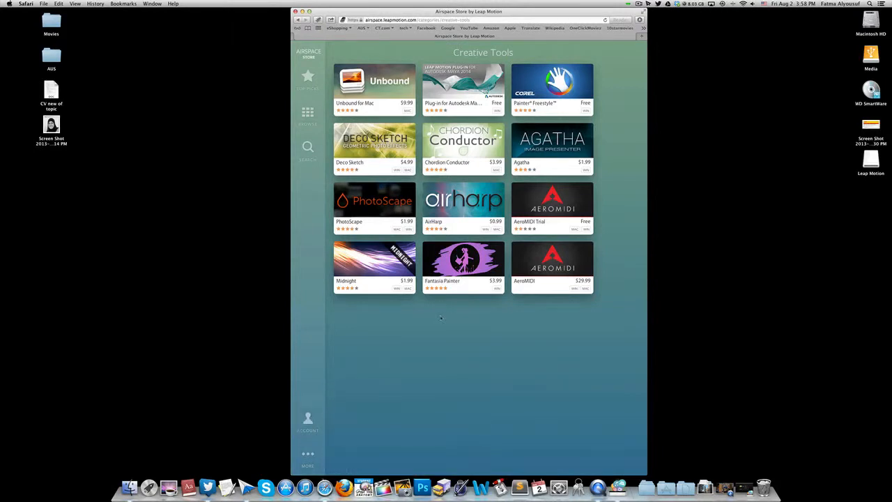